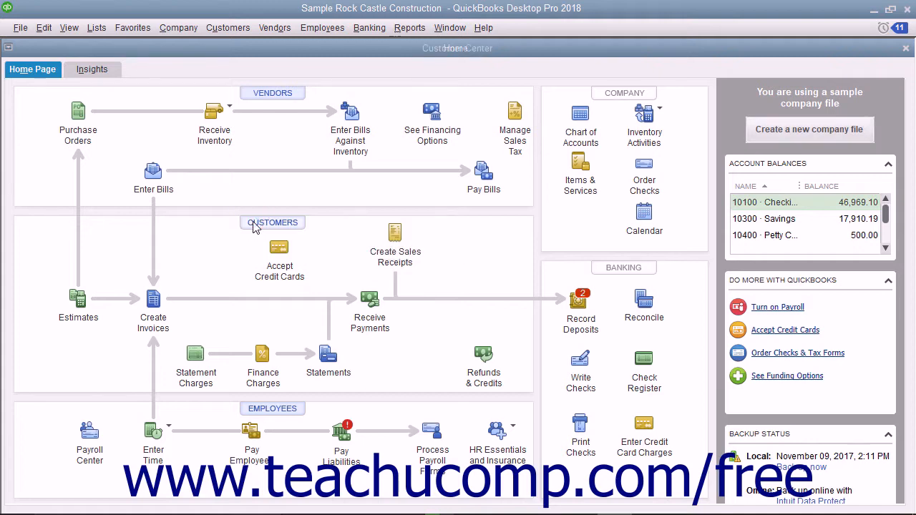
# View the Customer Center briefly, then return to the Home page.
pyautogui.click(272, 224)
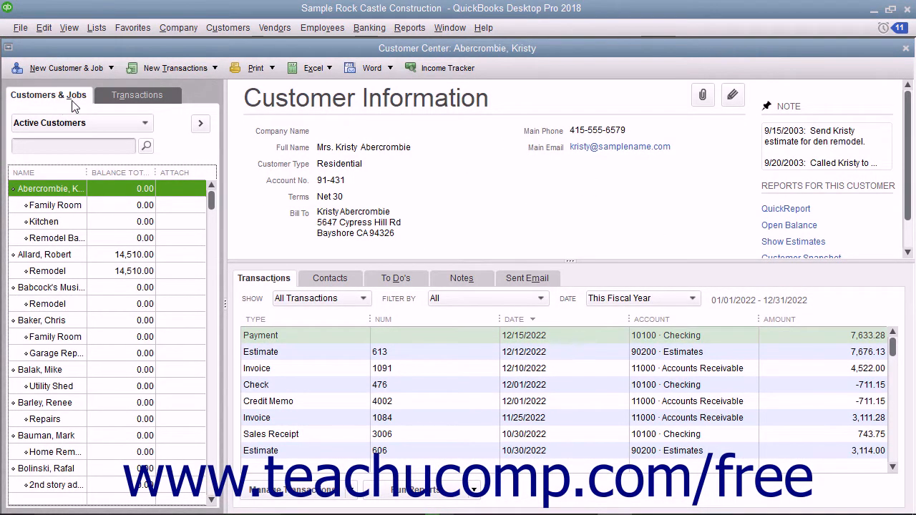
pyautogui.moveTo(604, 140)
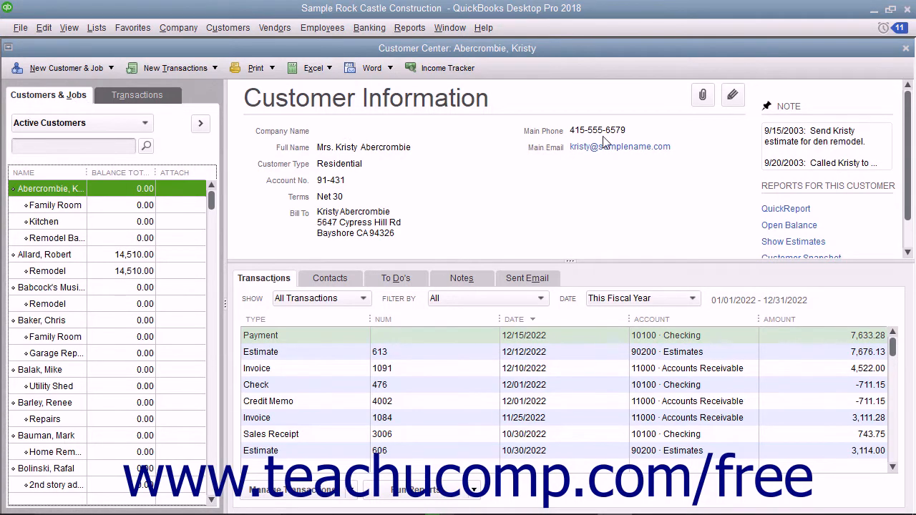
pyautogui.click(905, 47)
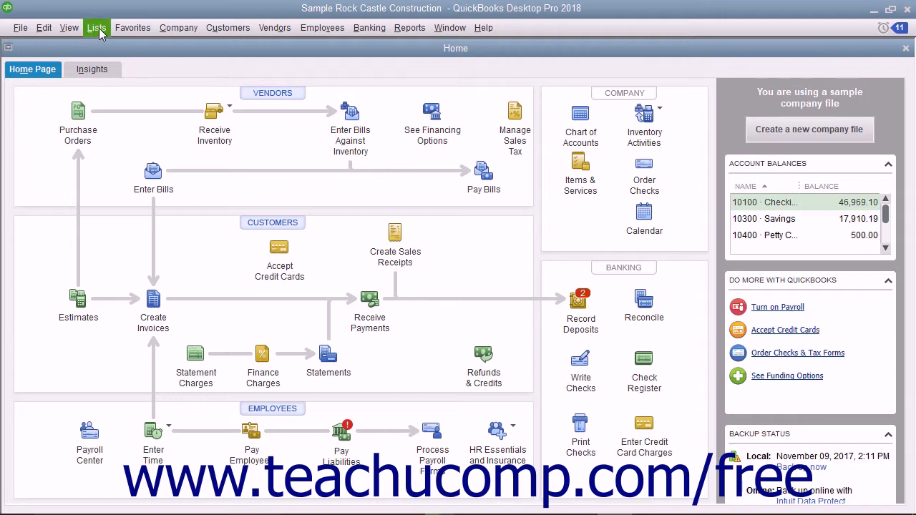
# Show the Chart of Accounts with every account's type and balance via the Lists menu.
pyautogui.click(98, 27)
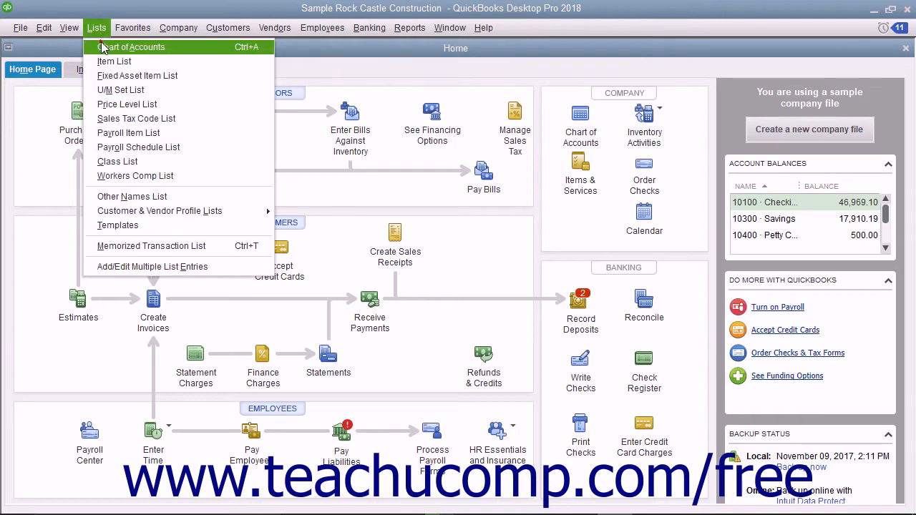
pyautogui.click(131, 46)
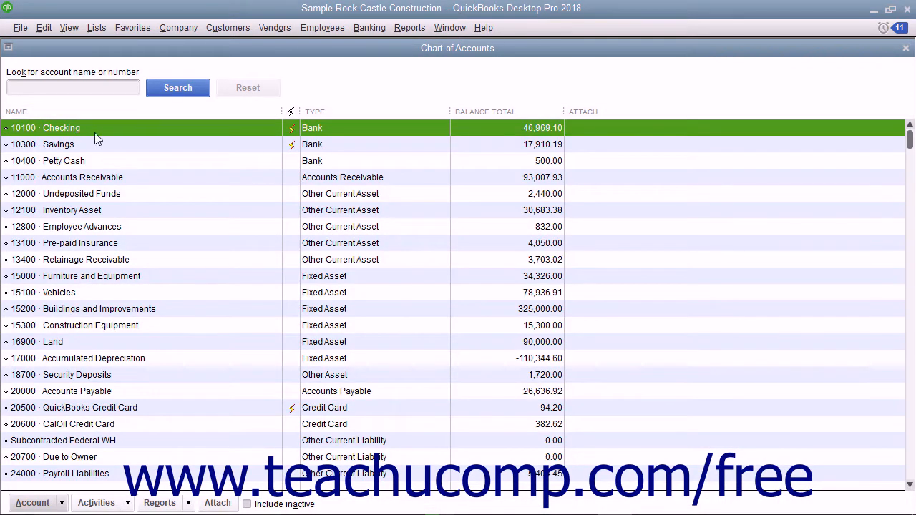
pyautogui.moveTo(504, 269)
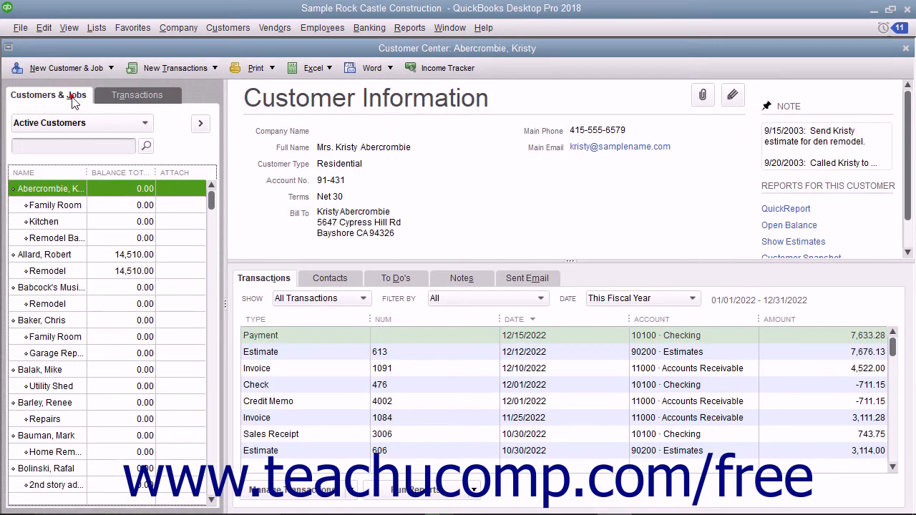
pyautogui.moveTo(894, 89)
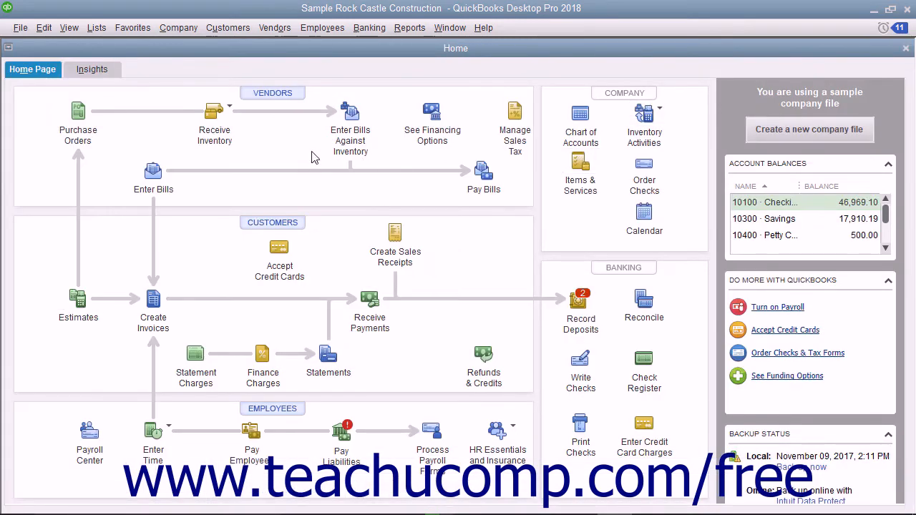
# Show the Vendor Center with A Cheung Limited's vendor information.
pyautogui.click(274, 27)
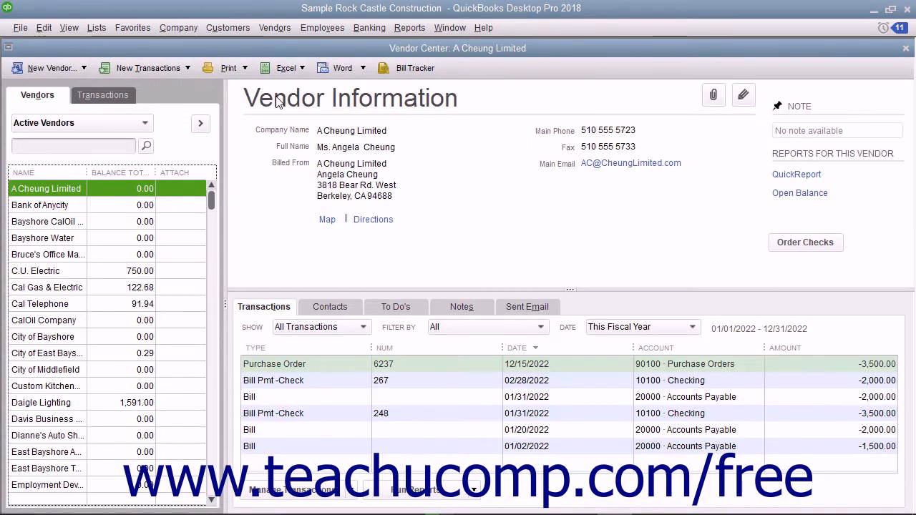
pyautogui.moveTo(58, 103)
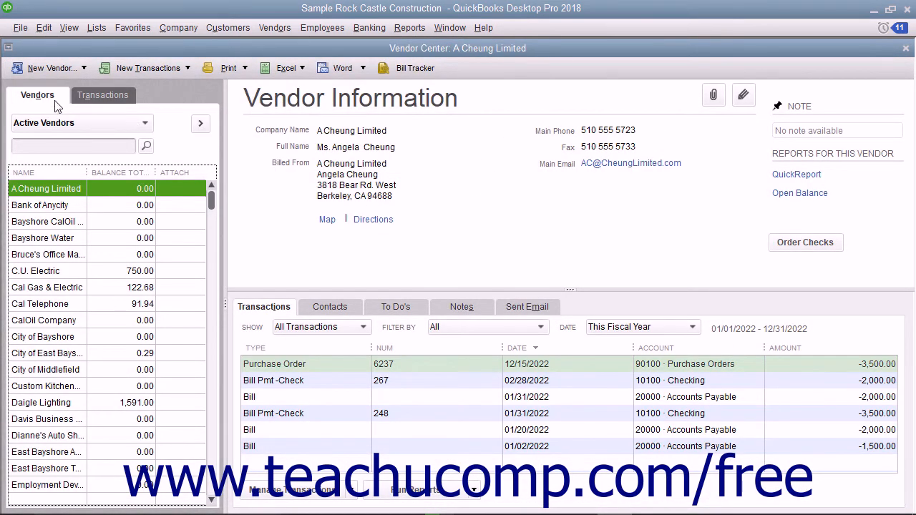